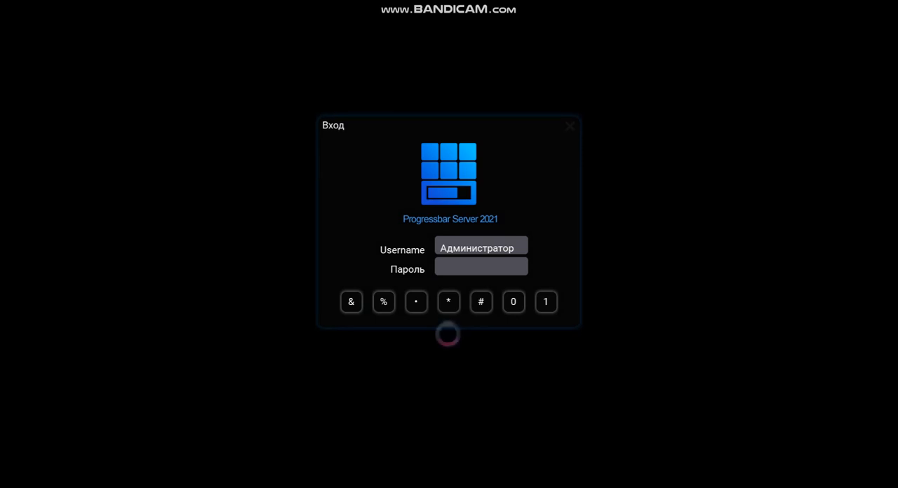
{"action": "mouse_move", "coordinate": [820, 421]}
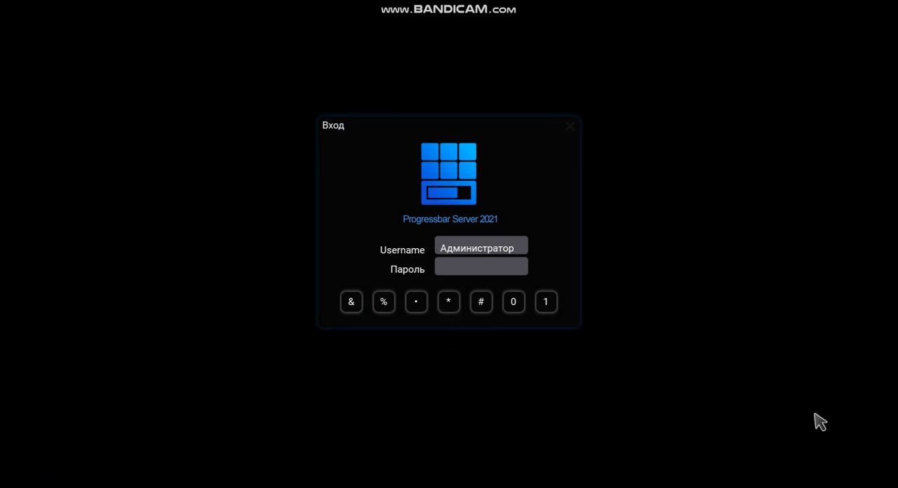
- Sign in as Администратор by entering the password in the Пароль field
{"action": "type", "text": "******"}
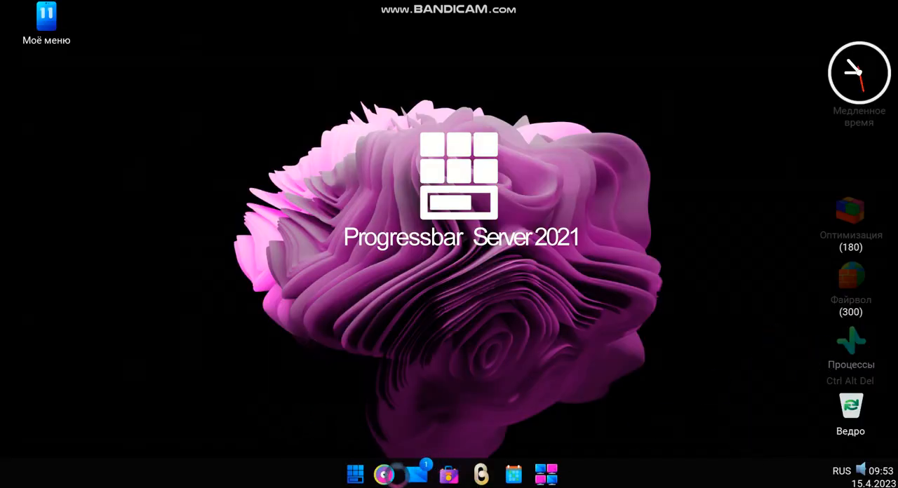
- Configure a custom game with minimum segment oscillation and pop-ups toggled, starting level 43
{"action": "left_click", "coordinate": [385, 474]}
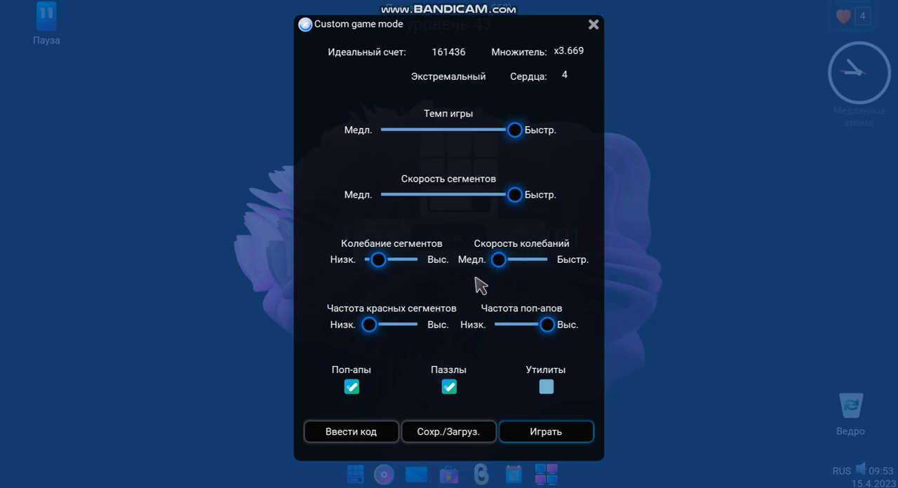
{"action": "left_click_drag", "start_coordinate": [377, 258], "coordinate": [371, 258]}
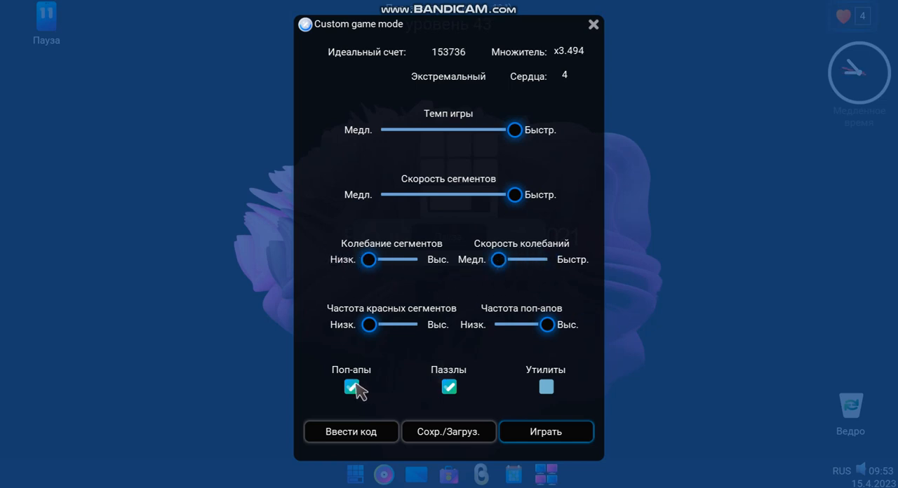
{"action": "left_click", "coordinate": [546, 433]}
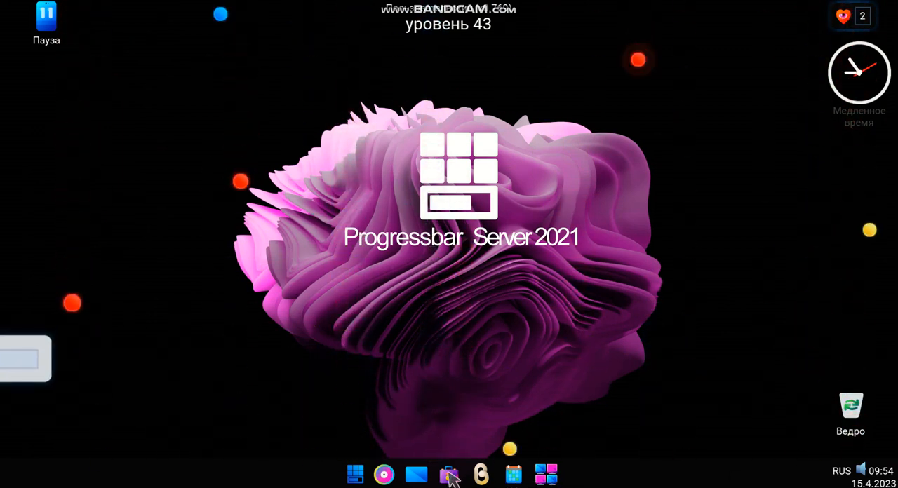
- Check the empty Почта mailbox and the Медиа плеер track, dismissing both popups
{"action": "left_click", "coordinate": [449, 474]}
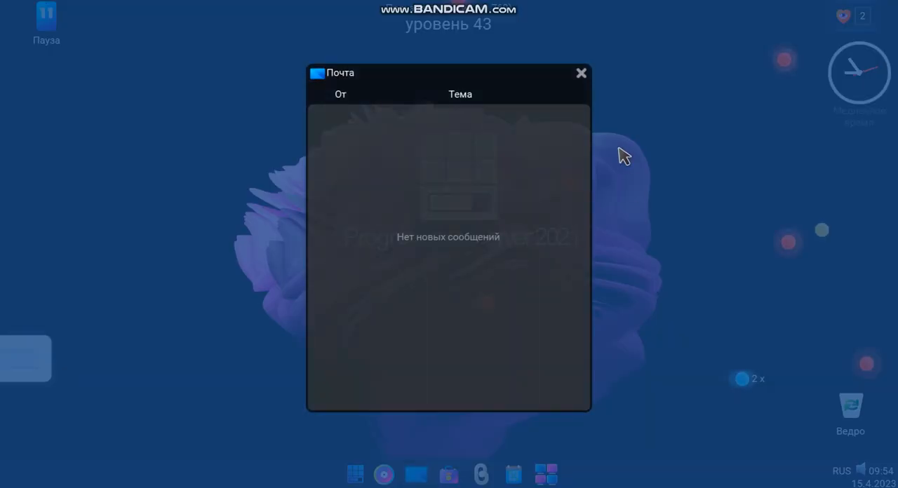
{"action": "left_click", "coordinate": [581, 73]}
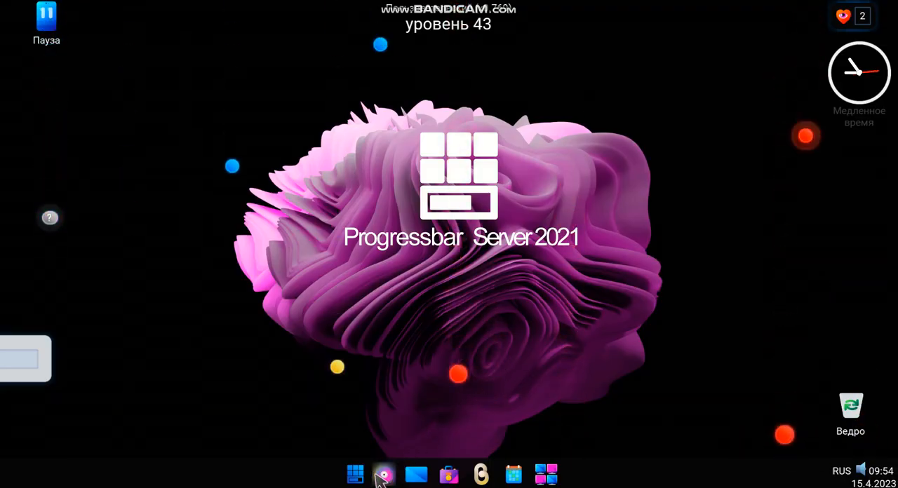
{"action": "left_click", "coordinate": [383, 474]}
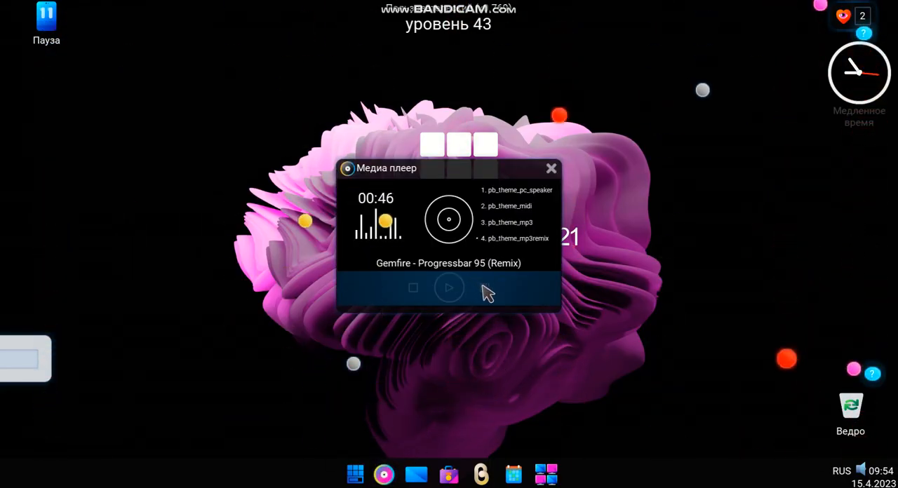
{"action": "left_click", "coordinate": [553, 169]}
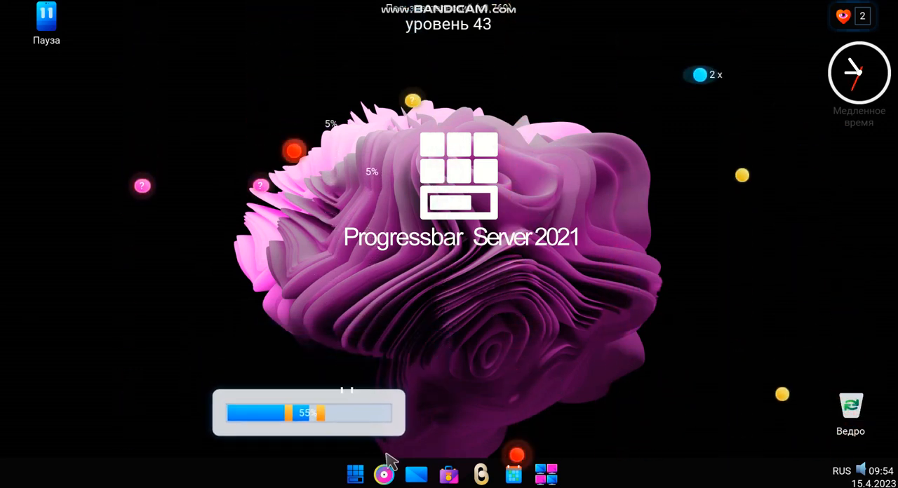
- Catch falling segments with the progress bar until level 43 is full
{"action": "left_click_drag", "start_coordinate": [386, 461], "coordinate": [610, 421]}
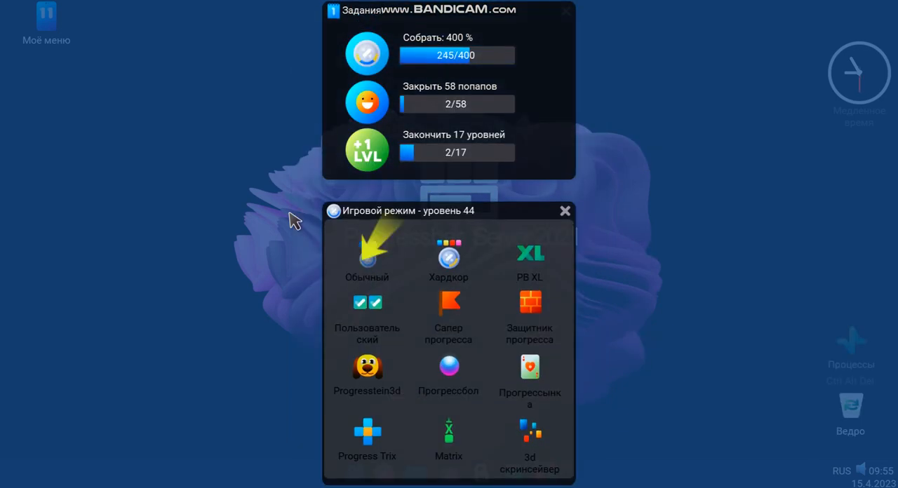
- Play level 44 in Обычный mode until it crashes, then launch the CHKPROGRESS repair minigame
{"action": "left_click", "coordinate": [366, 255]}
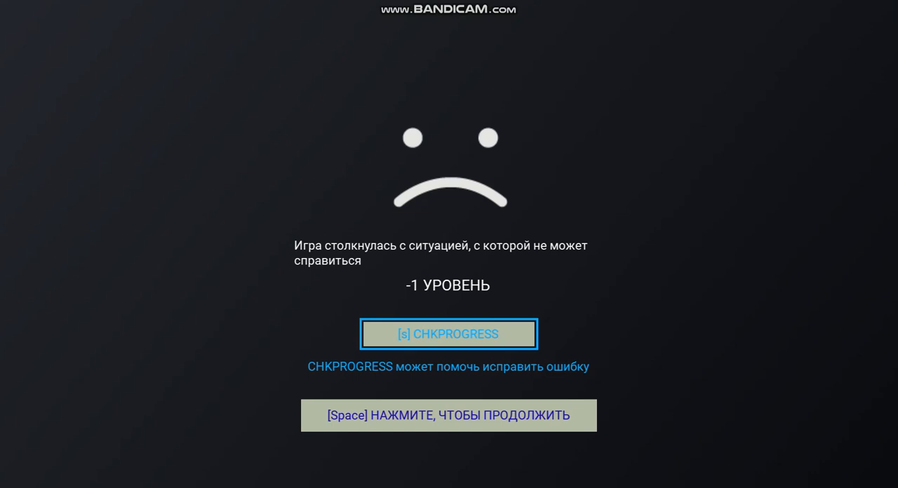
{"action": "left_click", "coordinate": [449, 334]}
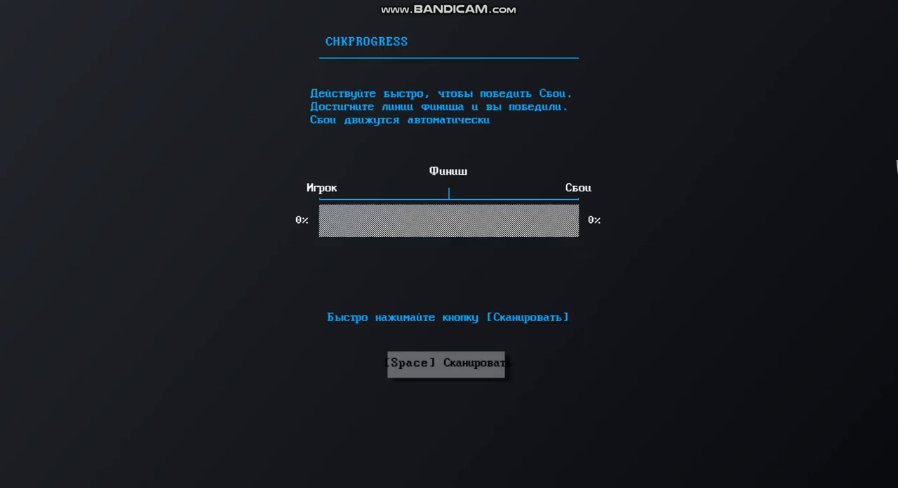